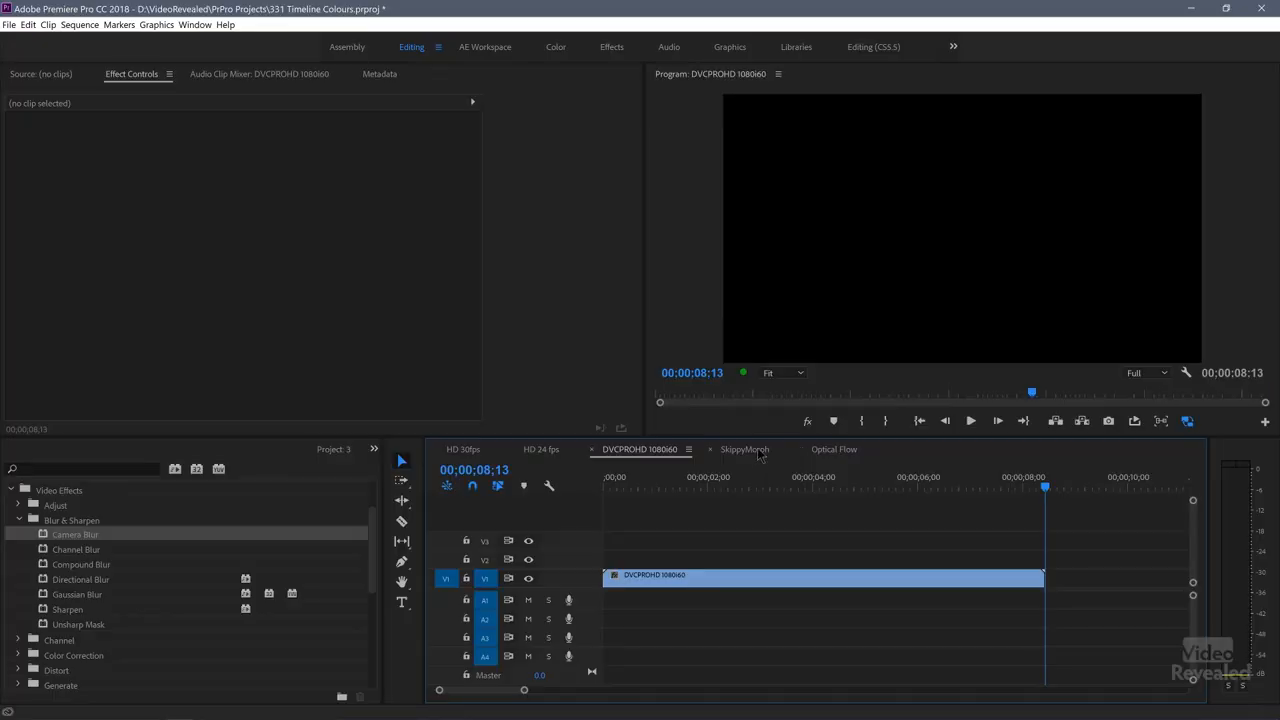
- Open the SkippyMorph sequence in the Timeline with its interview clips and Morph Cut transitions
{"action": "left_click", "coordinate": [746, 449]}
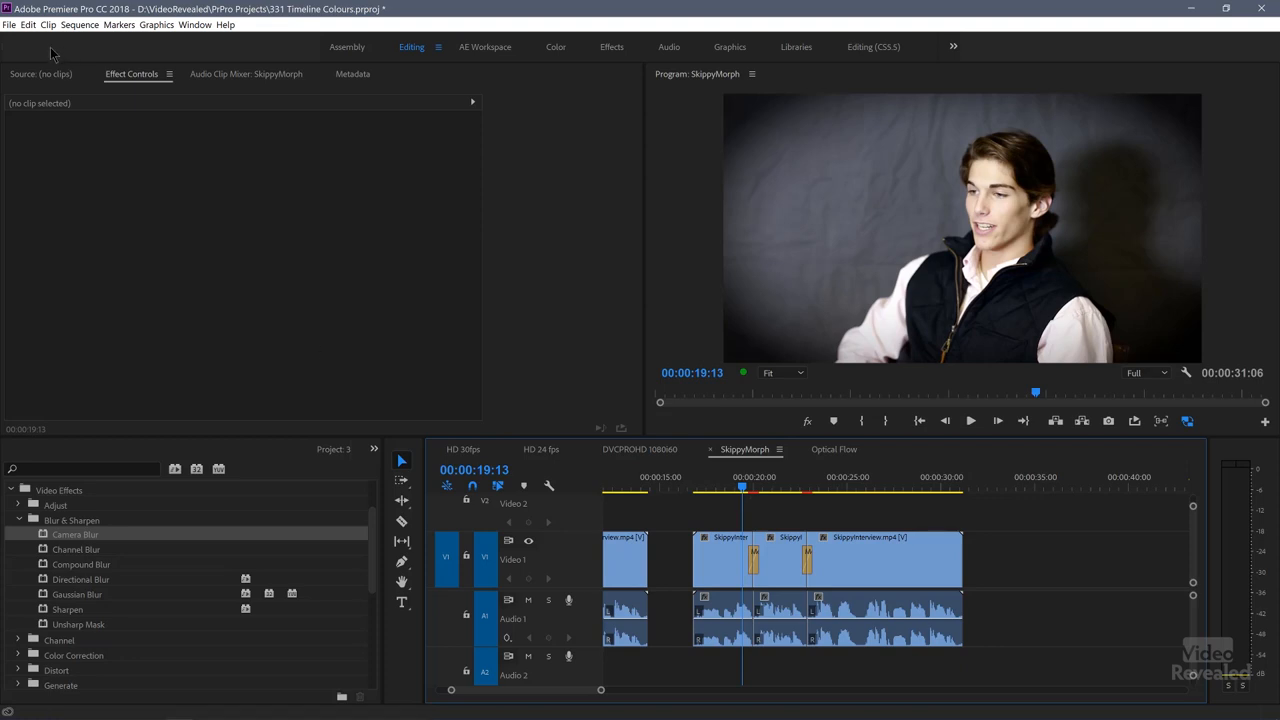
- Set the project renderer to Mercury Playback Engine Software Only and confirm
{"action": "left_click", "coordinate": [13, 38]}
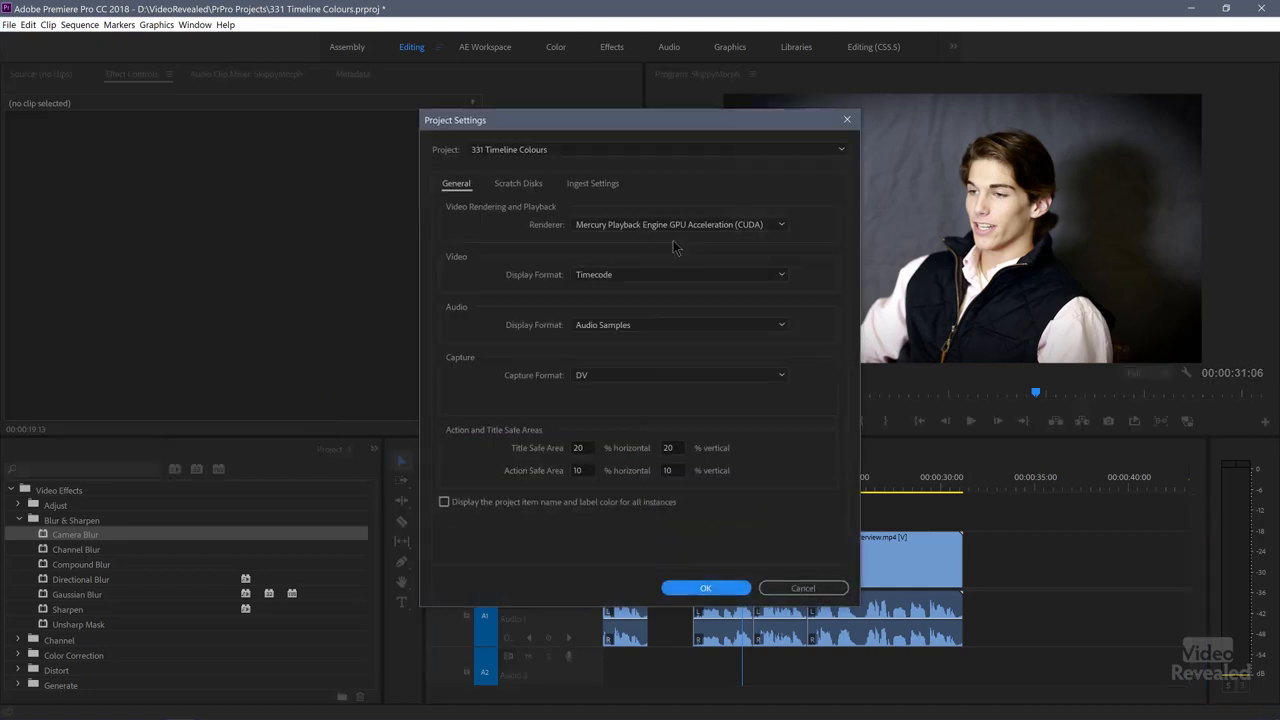
{"action": "left_click", "coordinate": [679, 224]}
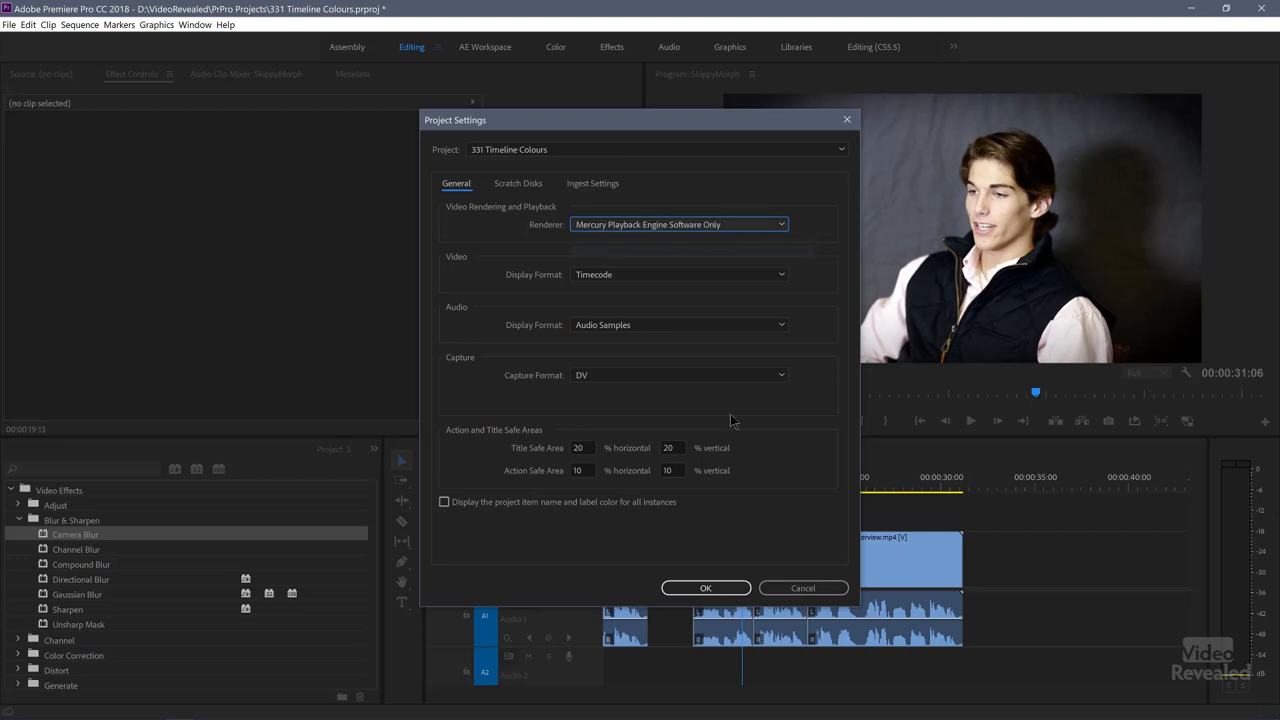
{"action": "left_click", "coordinate": [705, 587]}
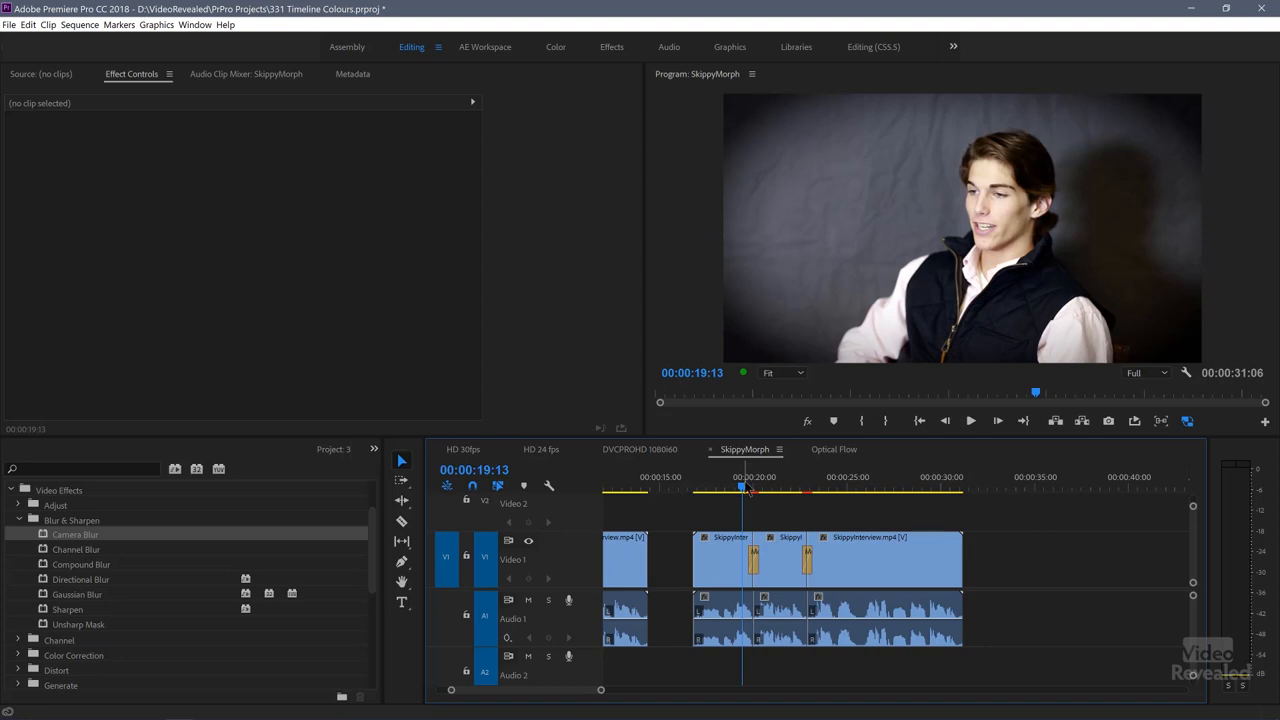
- Mark in/out points around the Morph Cut transitions and bring up the Sequence menu's render commands
{"action": "left_click", "coordinate": [815, 490]}
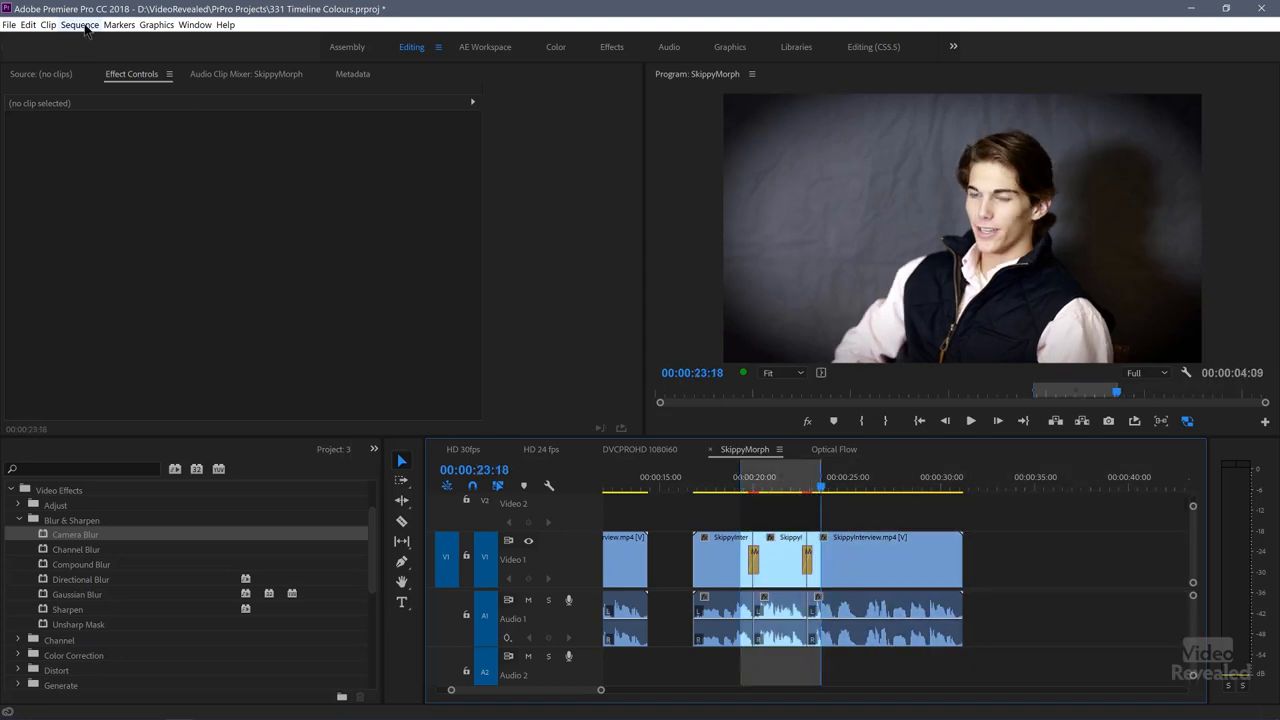
{"action": "left_click", "coordinate": [78, 11]}
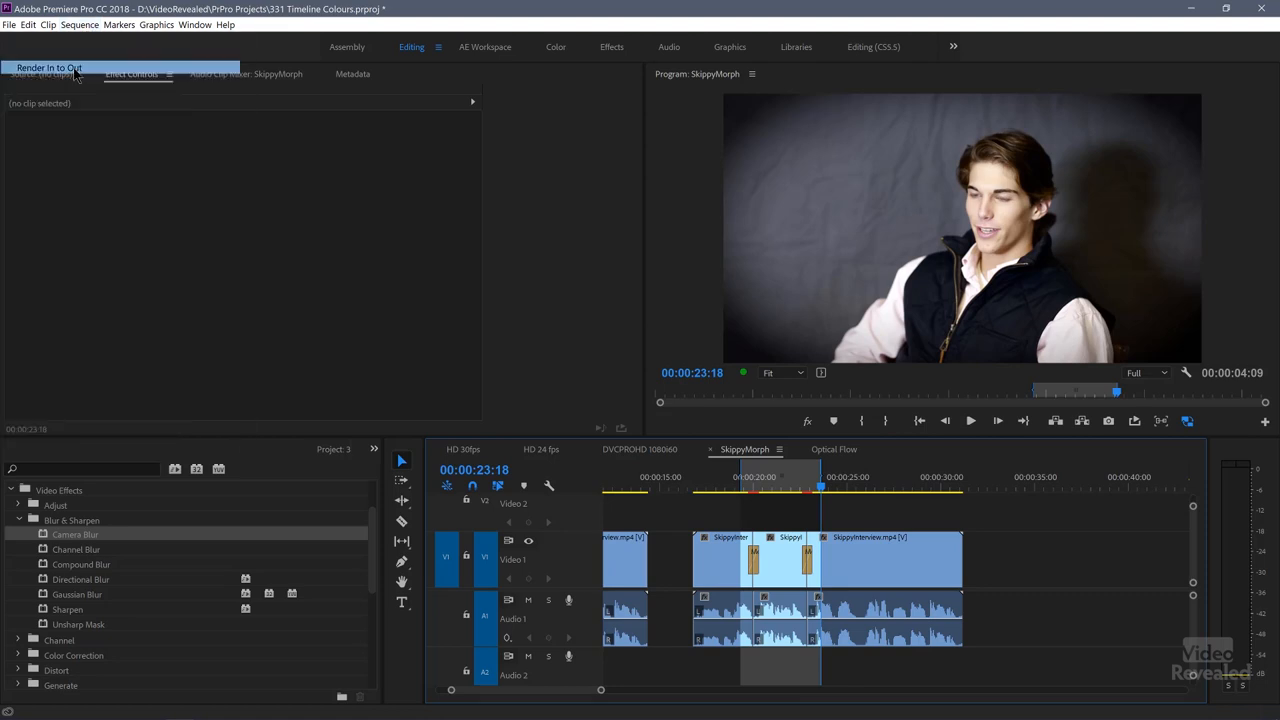